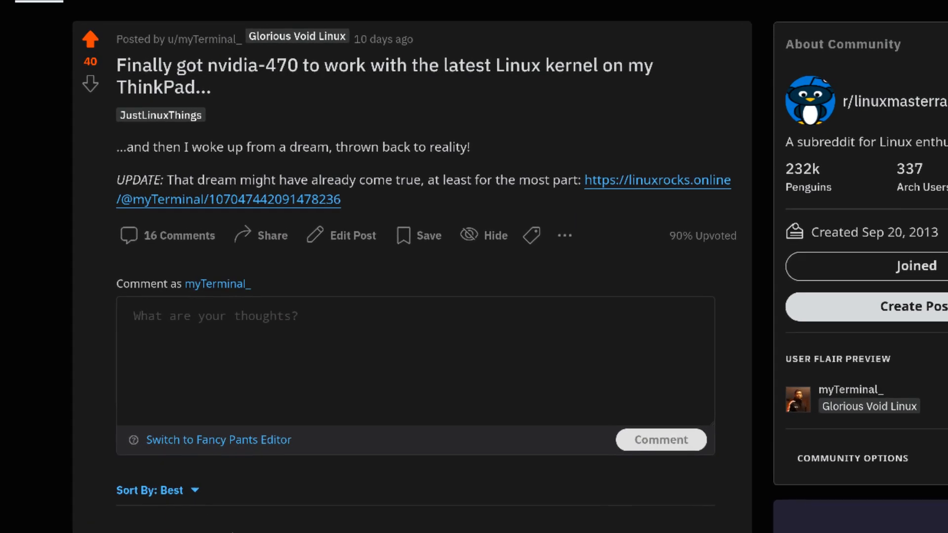
Scroll the nvidia-470 ThinkPad post down to the OP's replies about Hybrid graphics
scroll(down, 3)
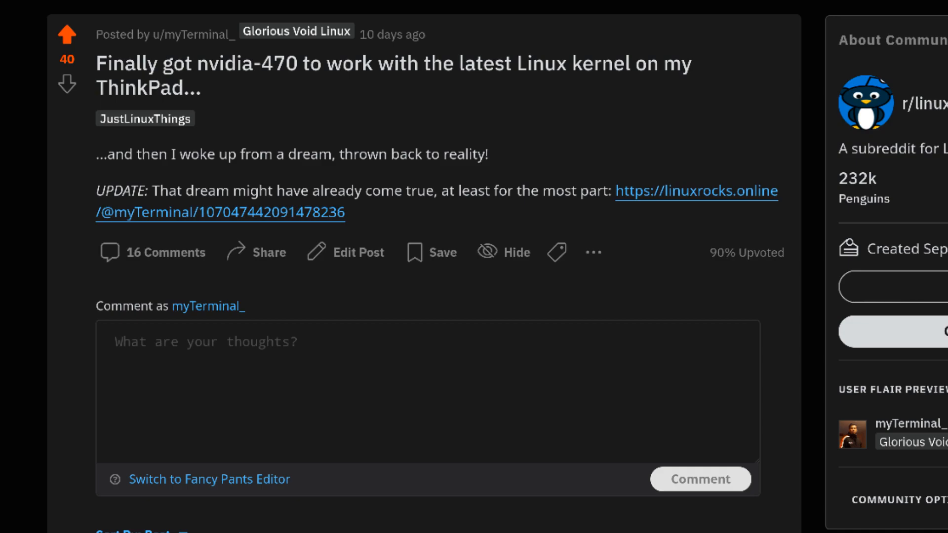
scroll(down, 3)
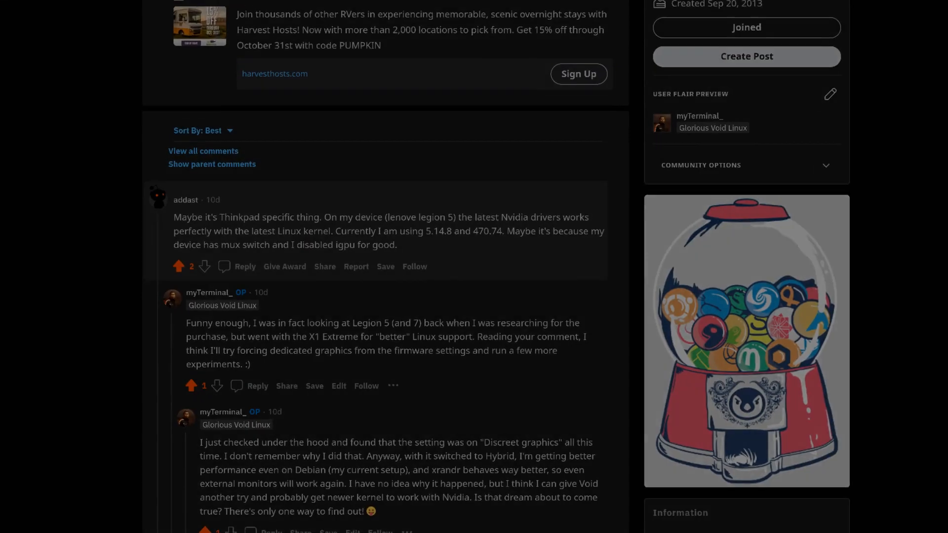
scroll(down, 3)
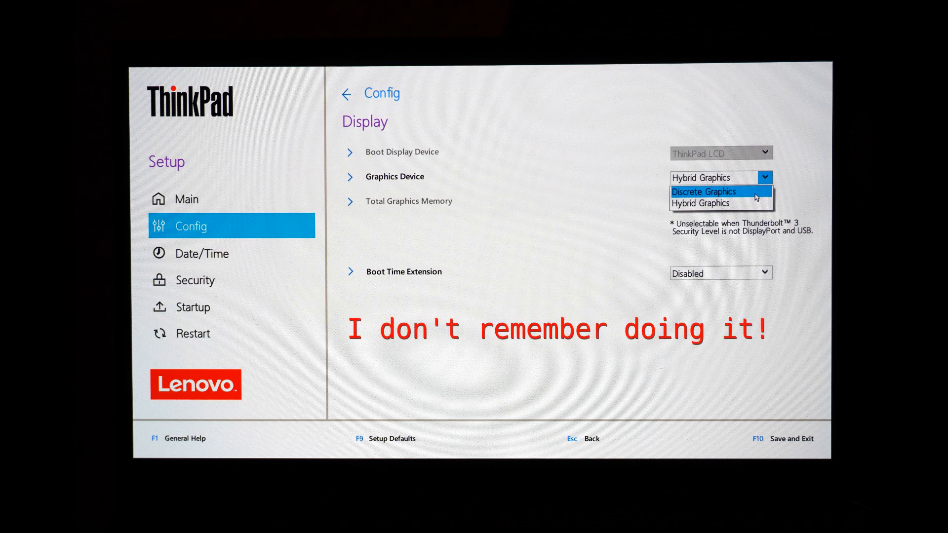
Choose Hybrid Graphics as the Graphics Device in Config > Display
click(720, 203)
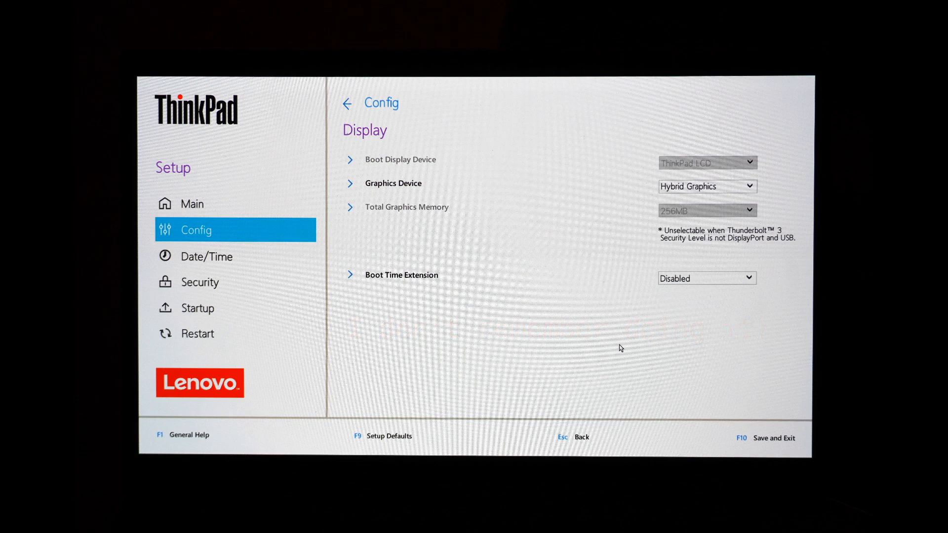